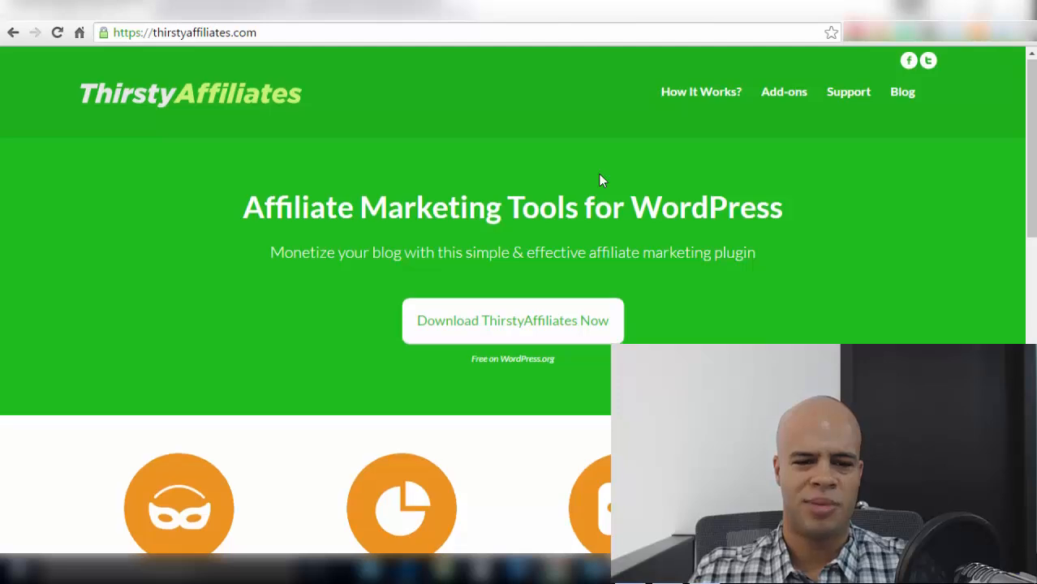
Step: Load the empty Add New Affiliate Link form with link name and destination URL fields
scroll(down, 3)
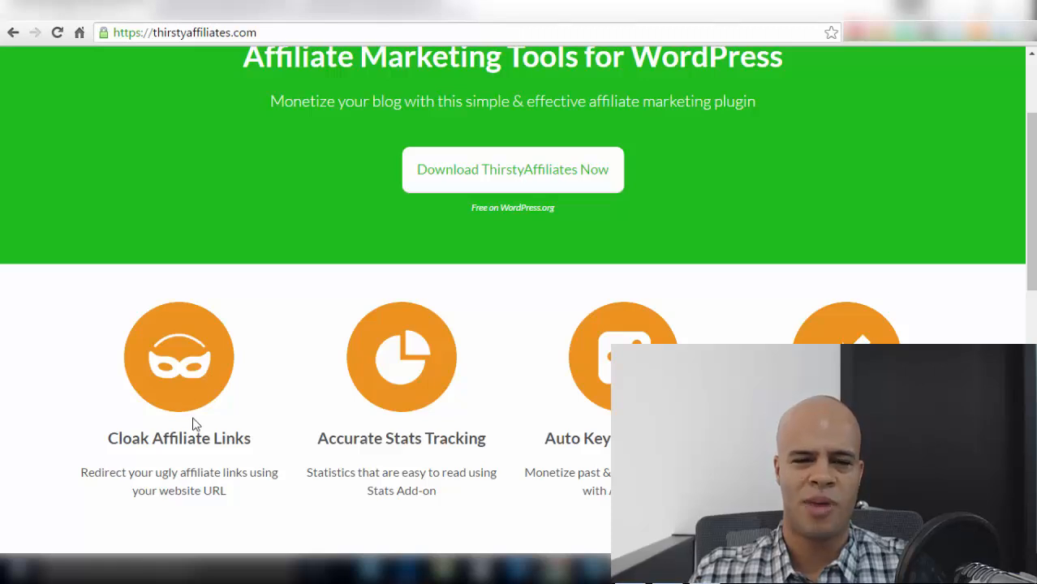
mouse_move(188, 422)
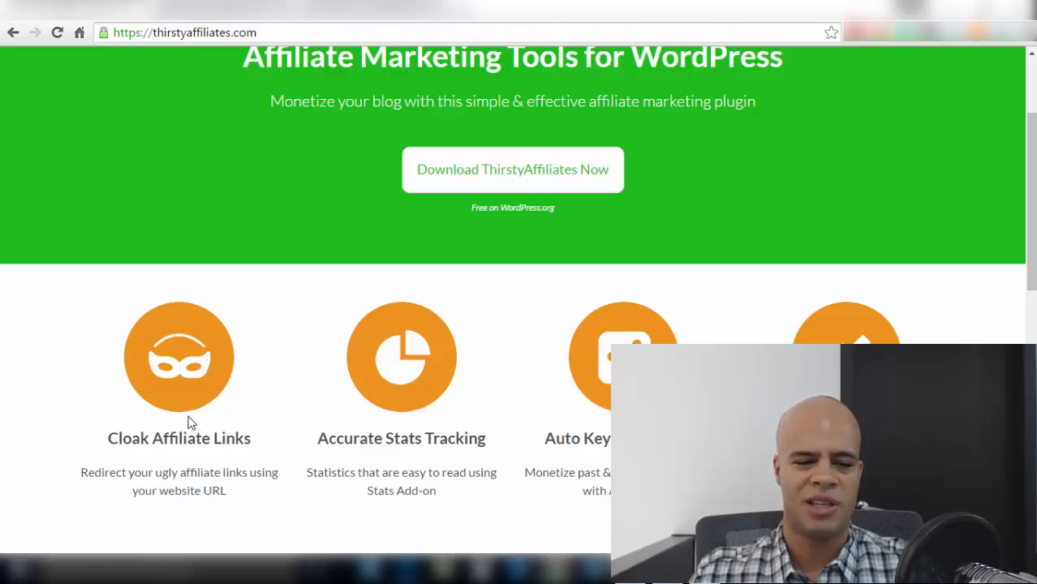
mouse_move(181, 428)
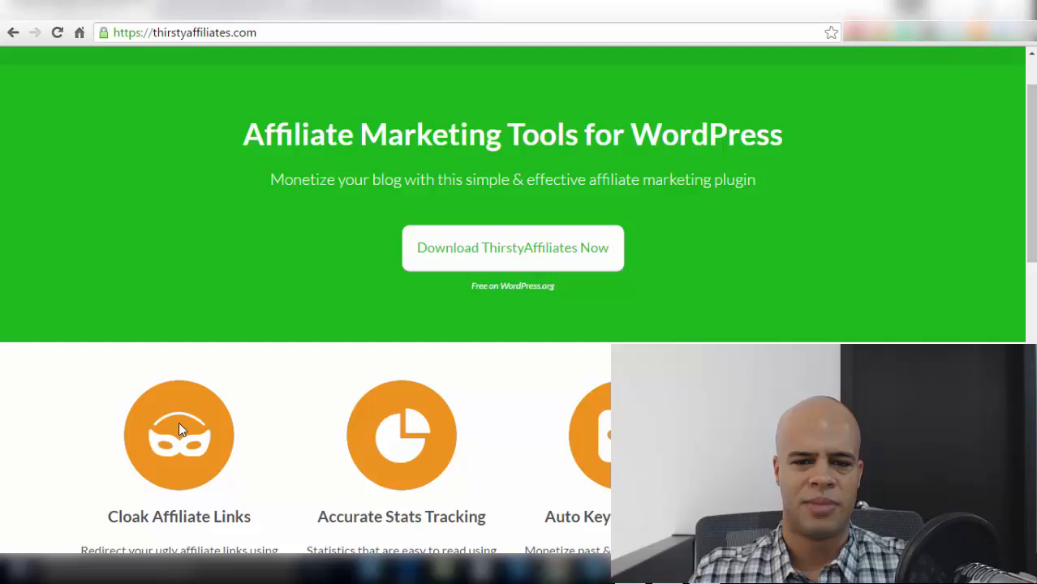
scroll(up, 3)
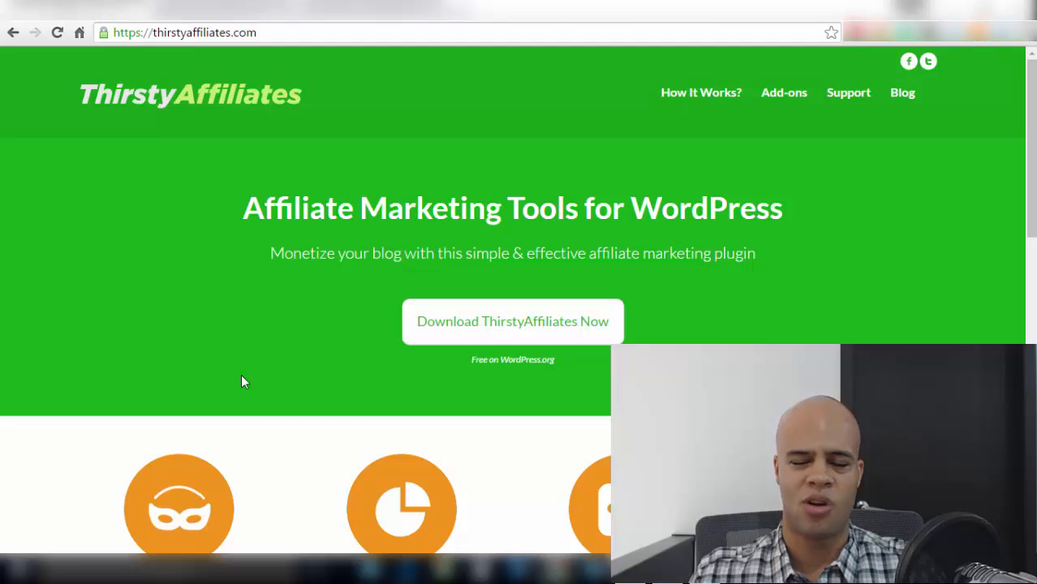
mouse_move(789, 104)
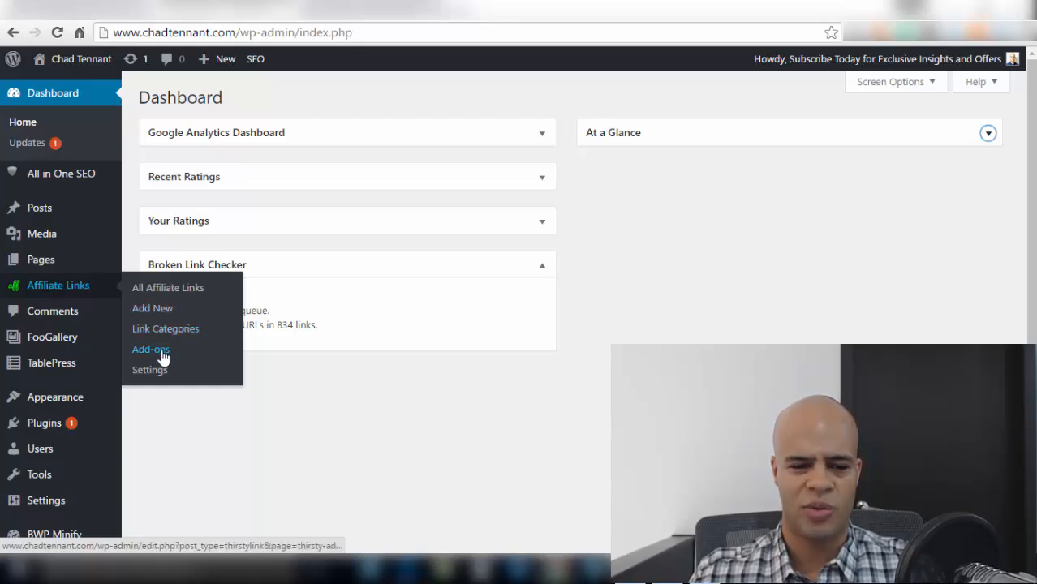
mouse_move(162, 372)
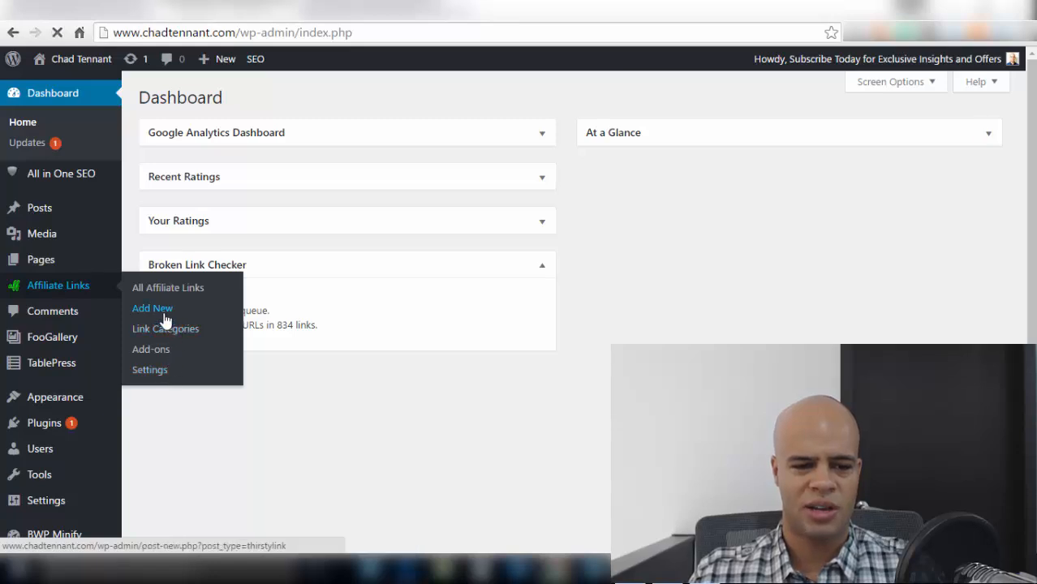
click(153, 308)
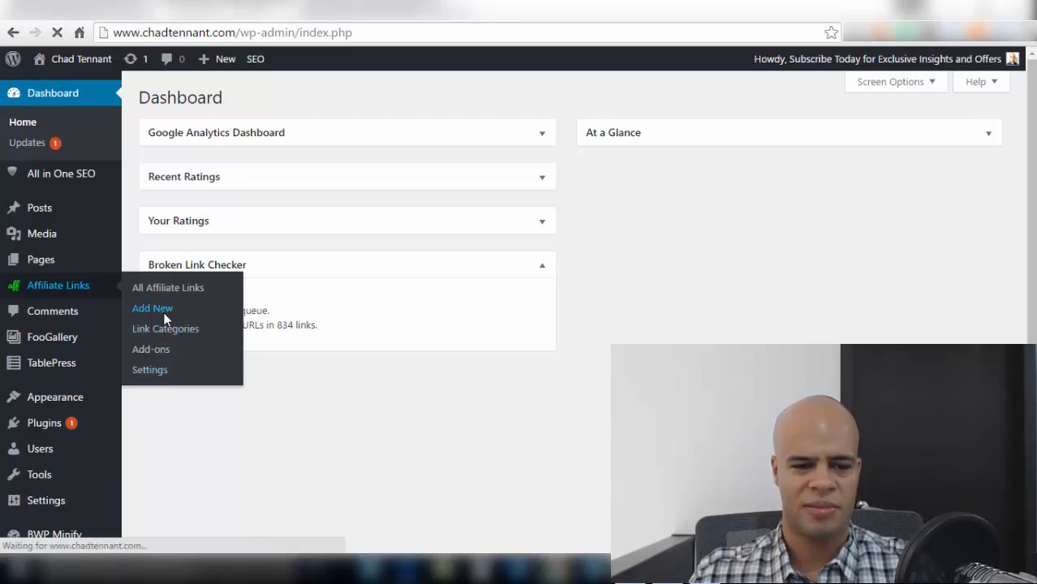
click(152, 308)
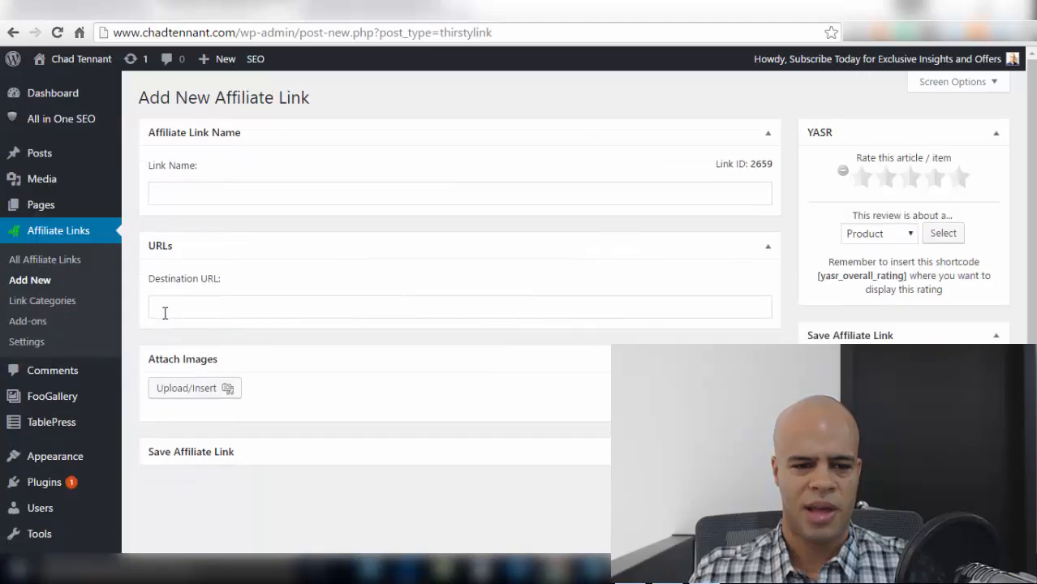
mouse_move(191, 218)
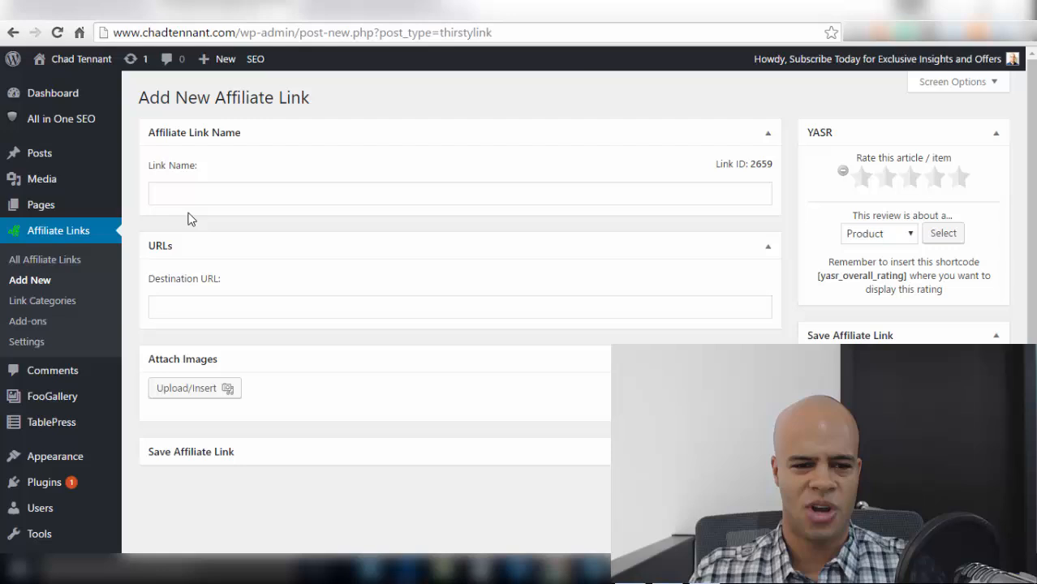
click(188, 193)
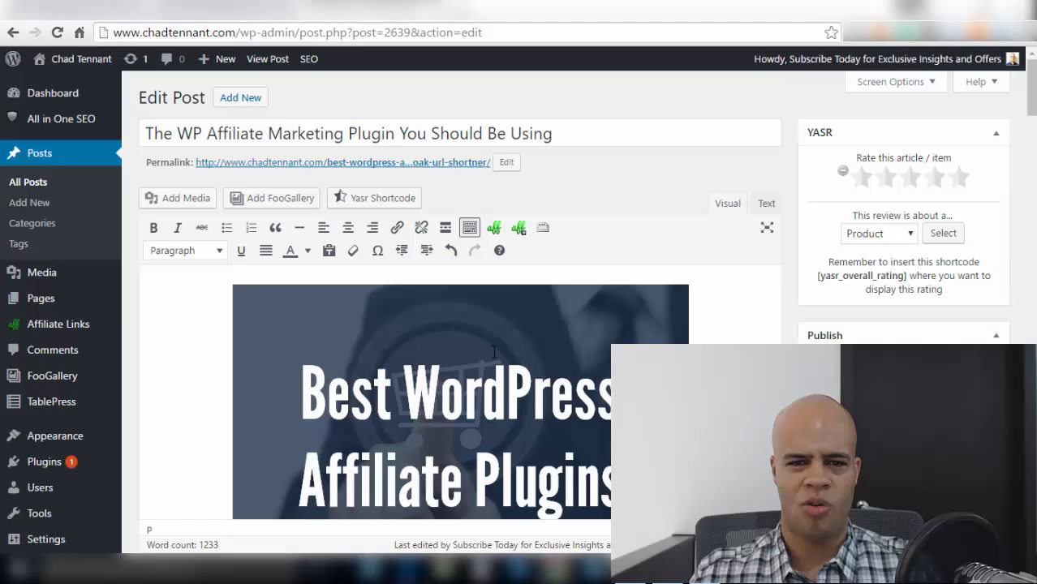
scroll(down, 3)
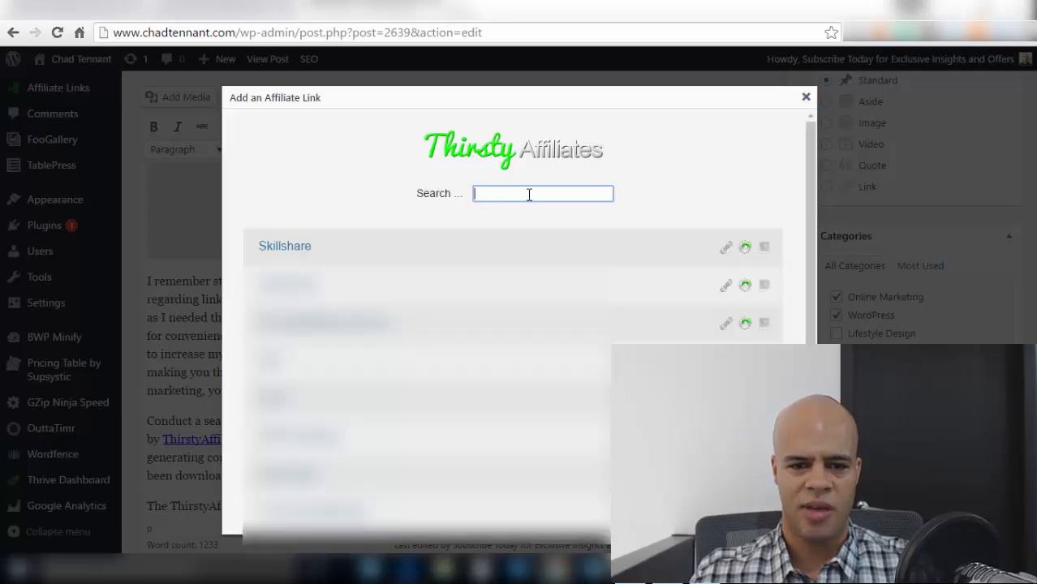
Step: Filter the insert-link picker with 'Thrive', leaving Thrive membership and Thrive Themes
text(Thrive)
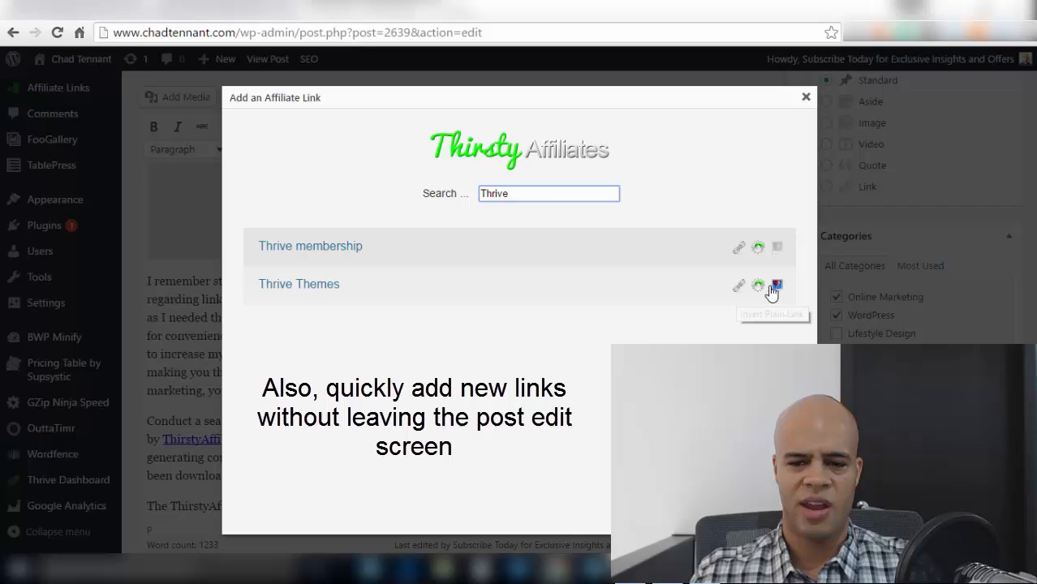
mouse_move(776, 286)
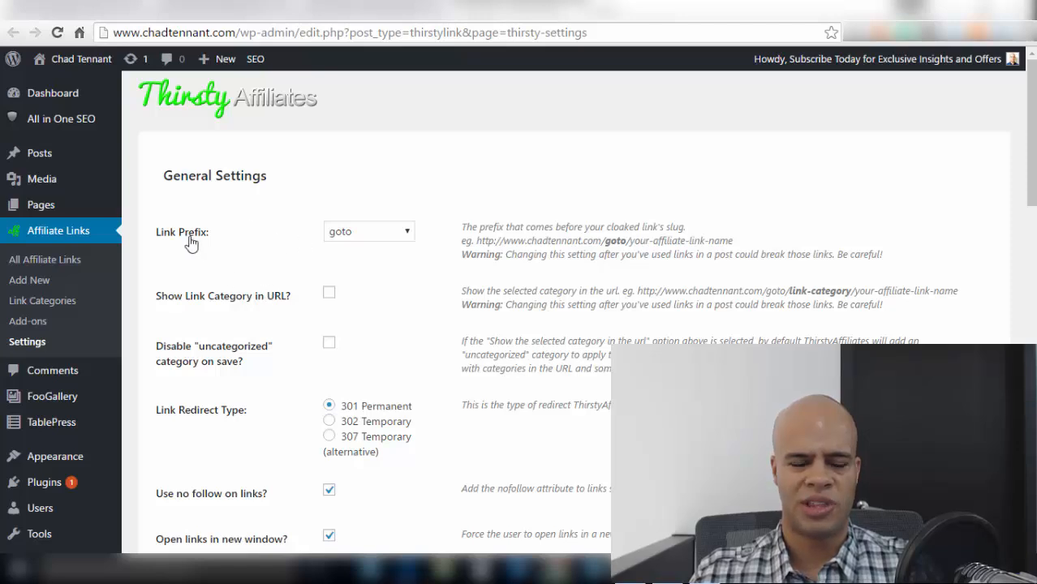
click(368, 231)
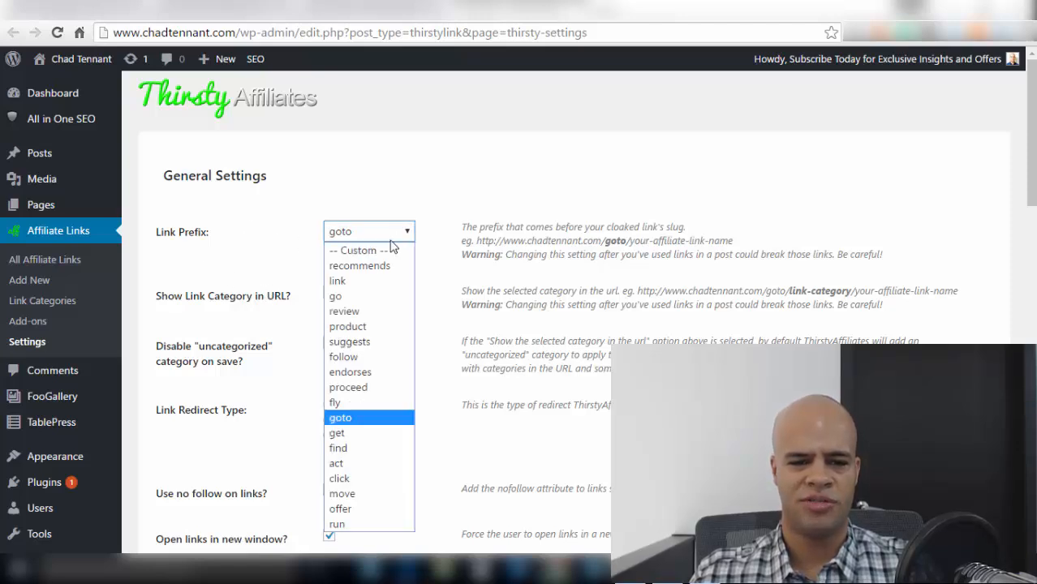
mouse_move(373, 372)
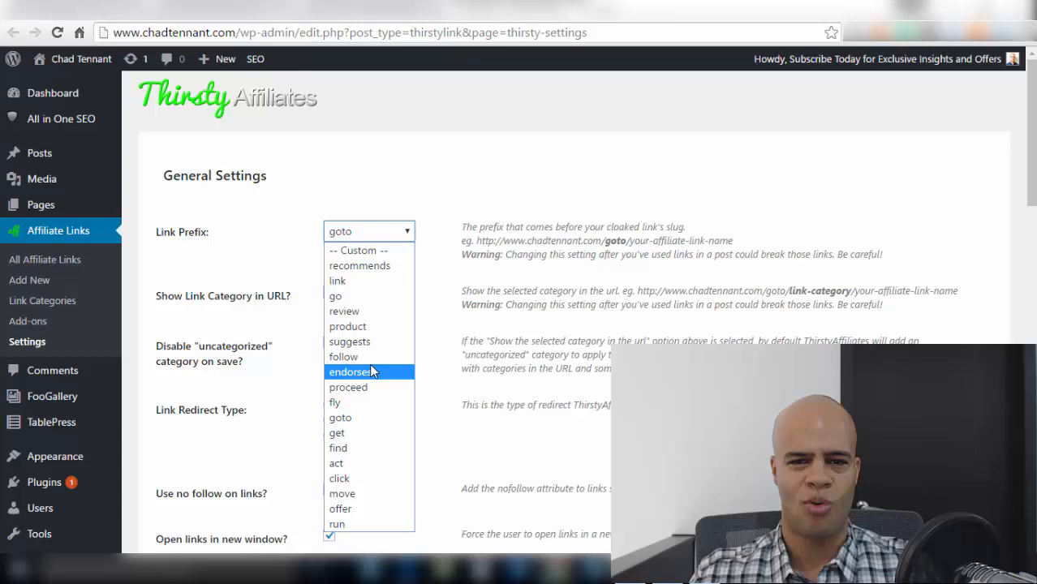
mouse_move(367, 358)
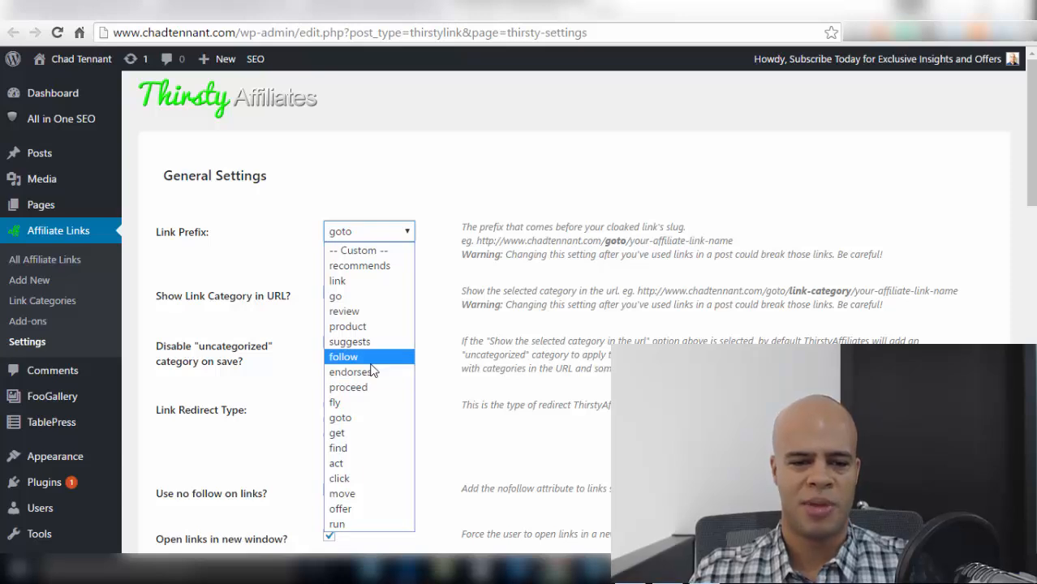
mouse_move(348, 317)
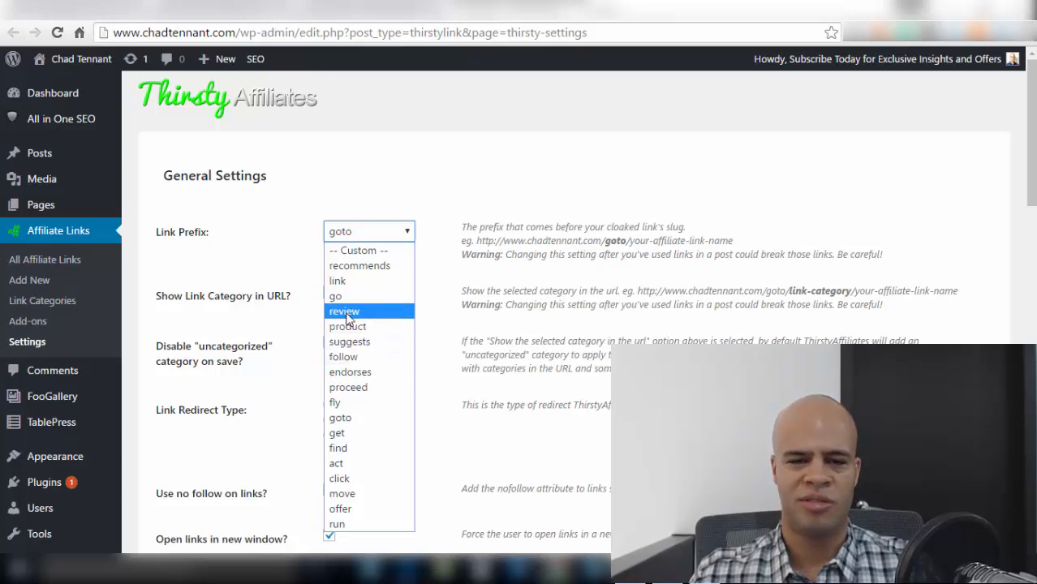
mouse_move(351, 341)
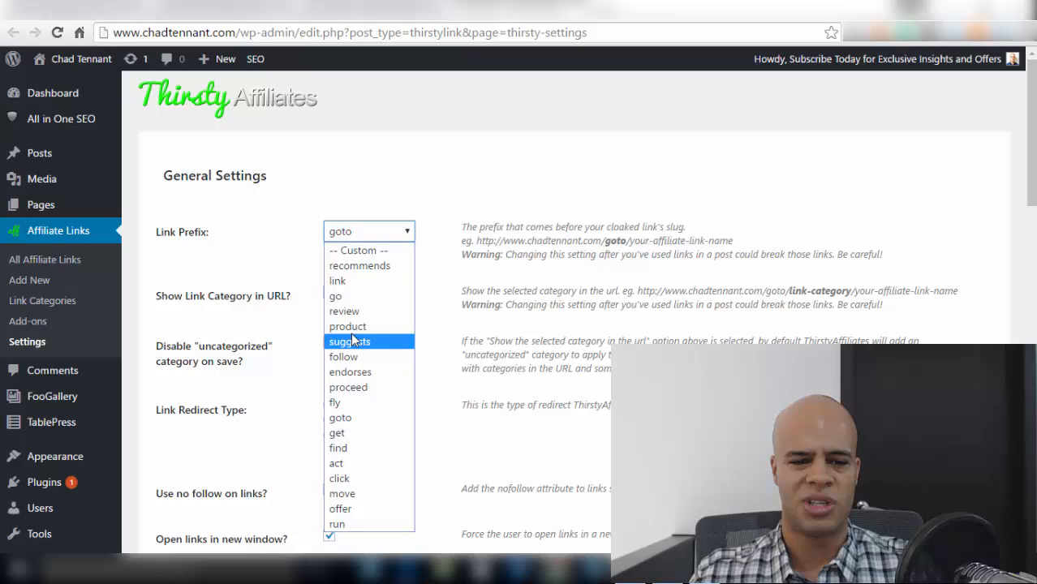
mouse_move(344, 312)
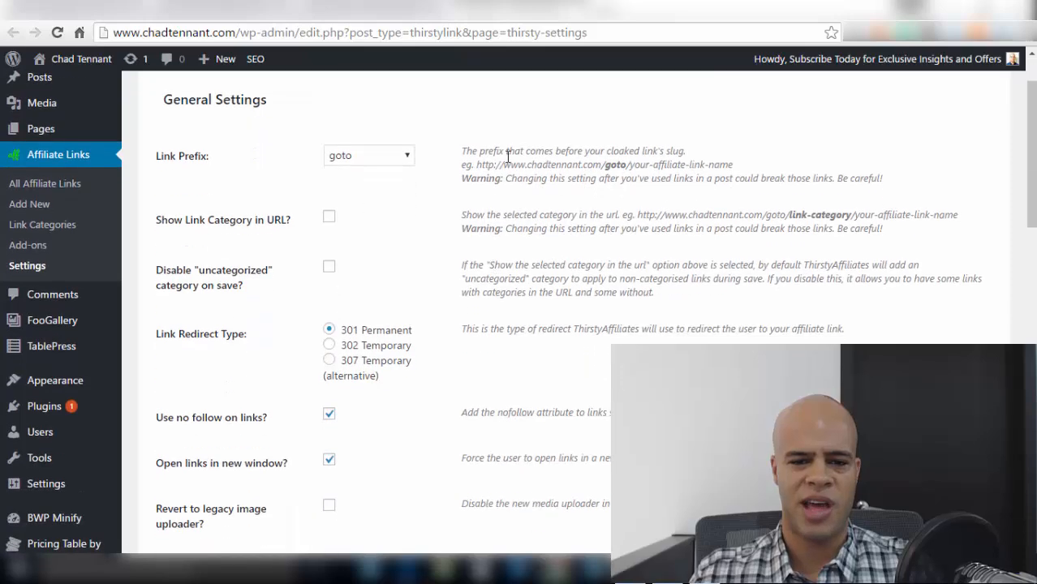
scroll(down, 3)
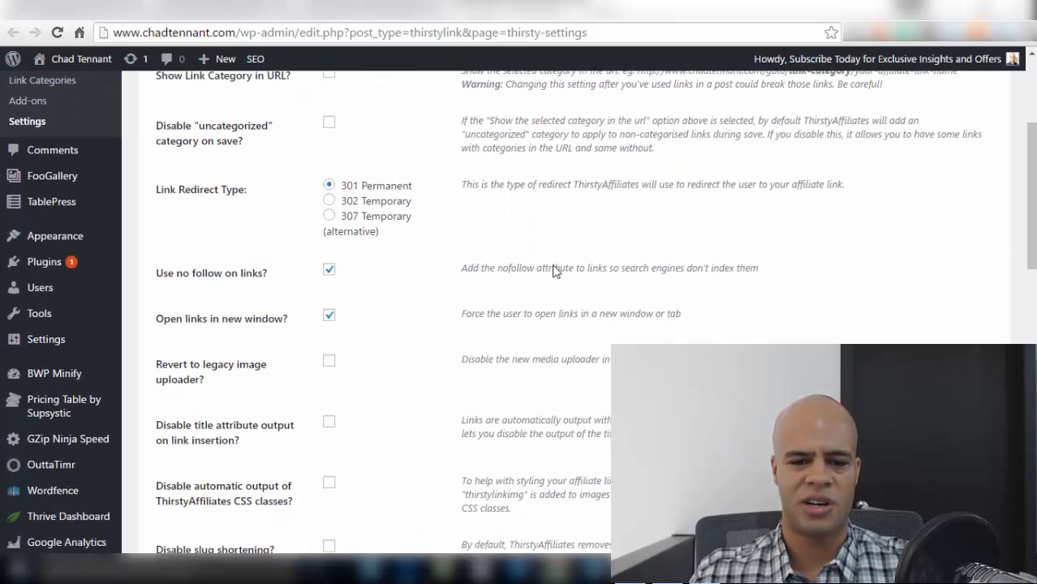
scroll(down, 3)
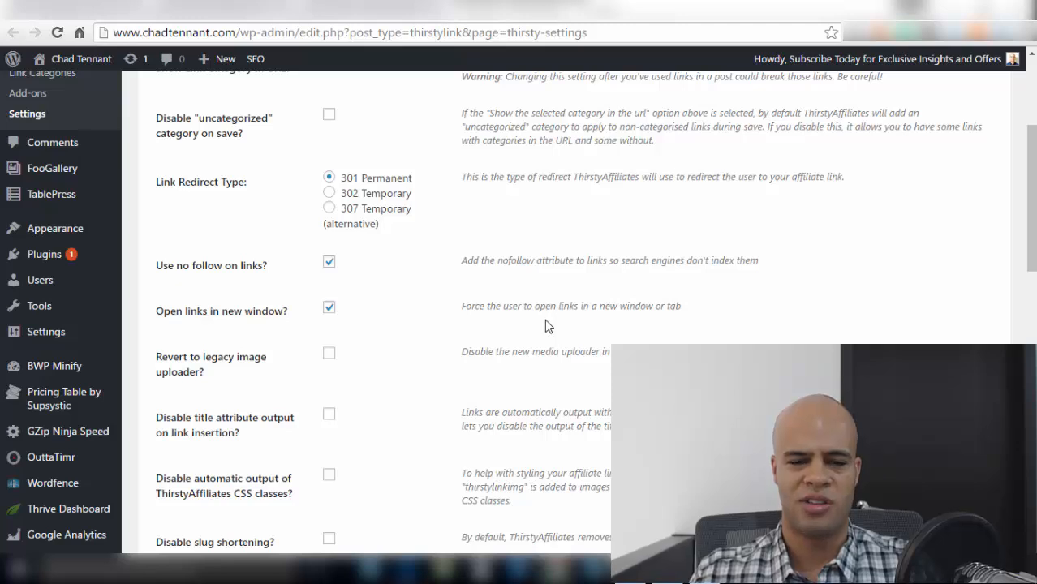
mouse_move(441, 322)
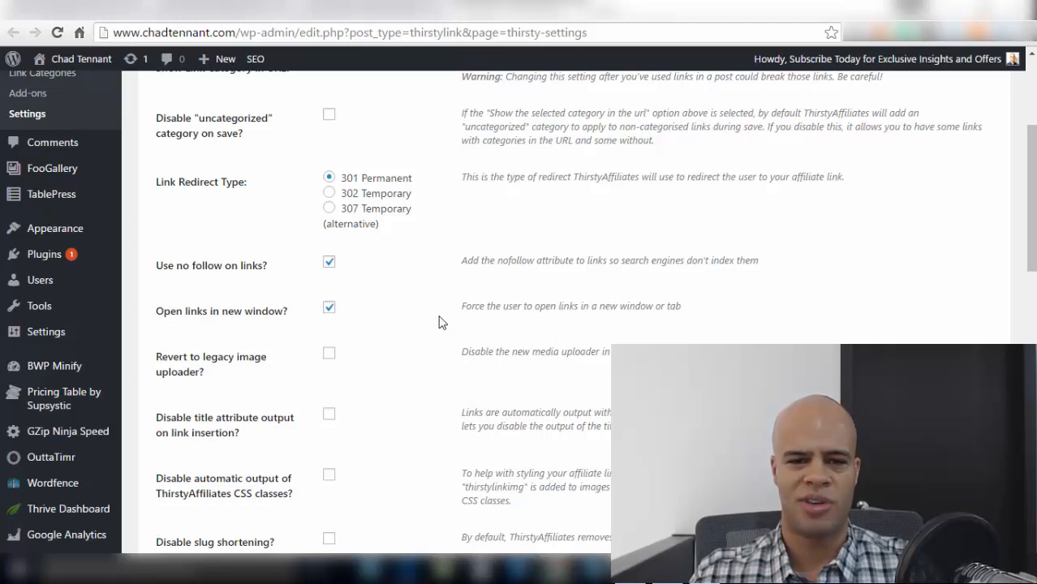